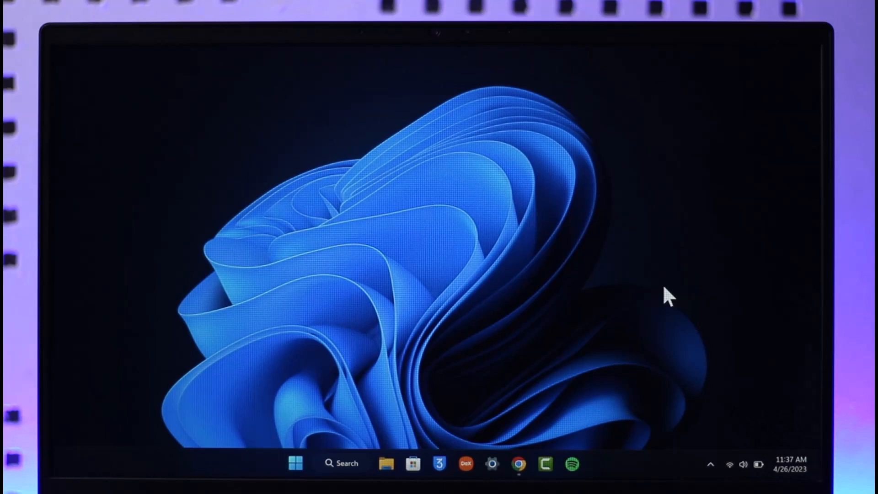
mouse_move(579, 330)
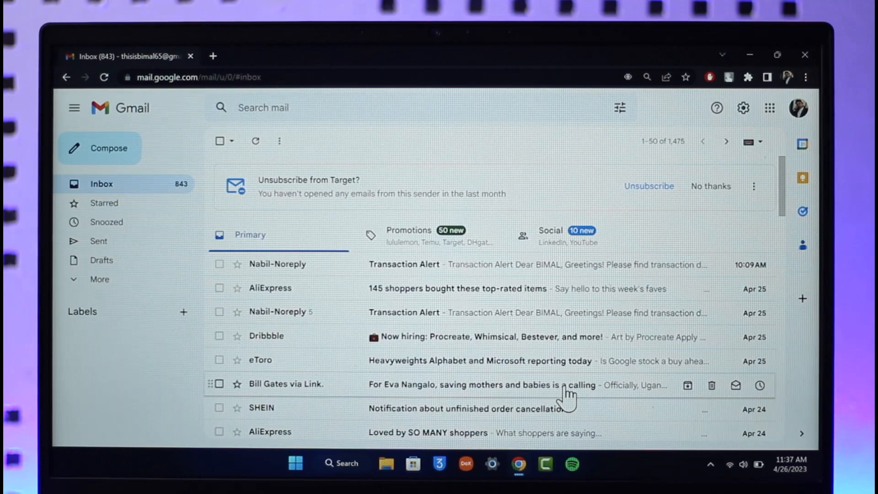
Start a new blank message from Compose, leaving recipients, subject and body empty.
left_click(100, 148)
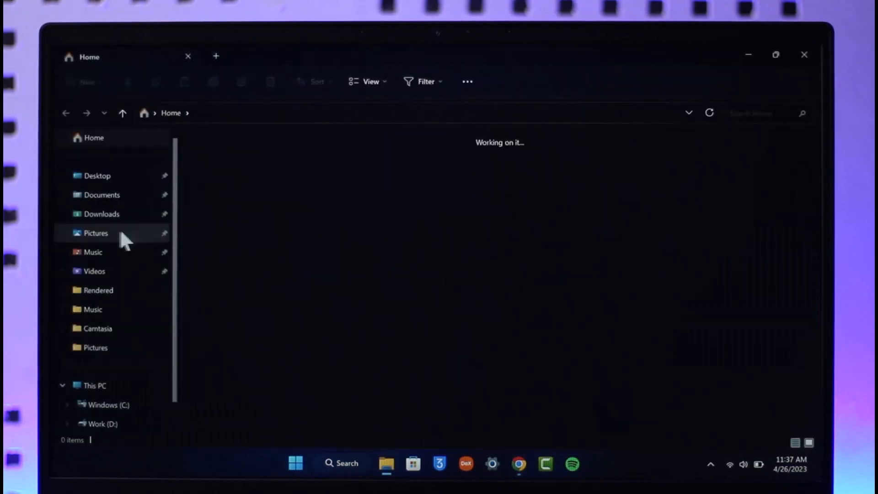
left_click(102, 214)
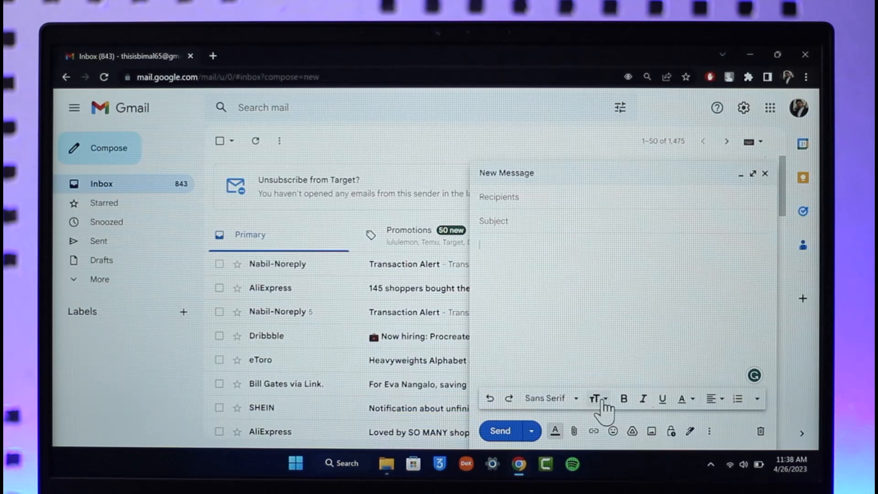
mouse_move(574, 430)
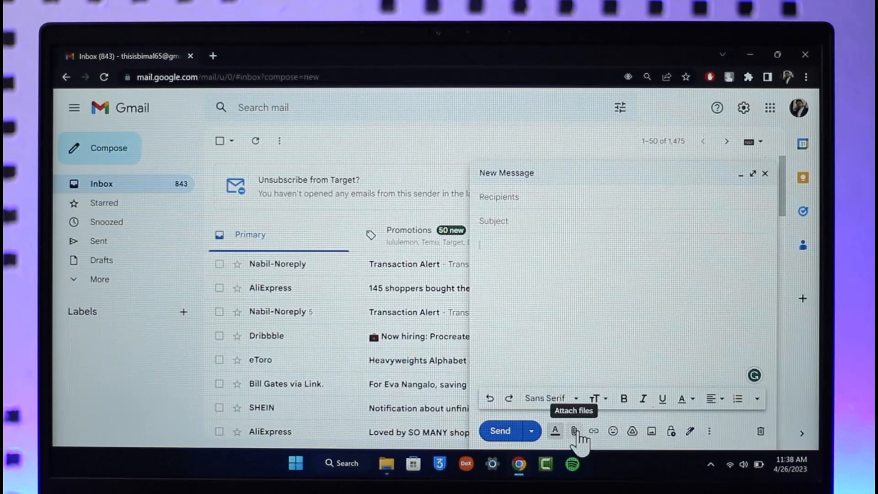
mouse_move(583, 437)
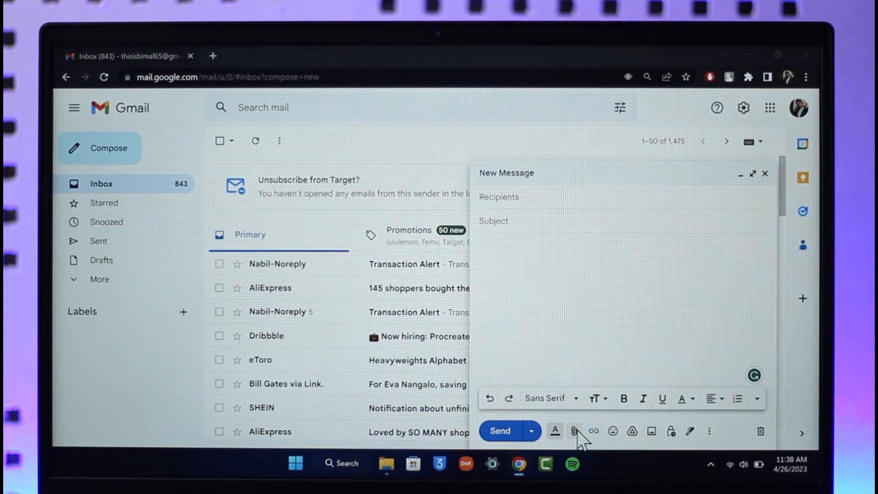
Switch to File Explorer showing Downloads > Pictures with the Pictures zip archive.
left_click(574, 431)
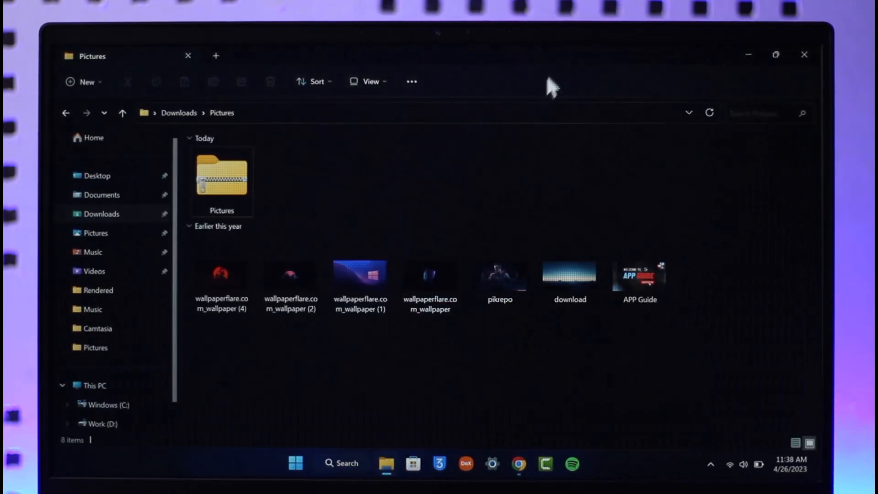
Drag Pictures.zip from File Explorer into the draft so it attaches to the message.
left_click_drag(222, 179, 559, 302)
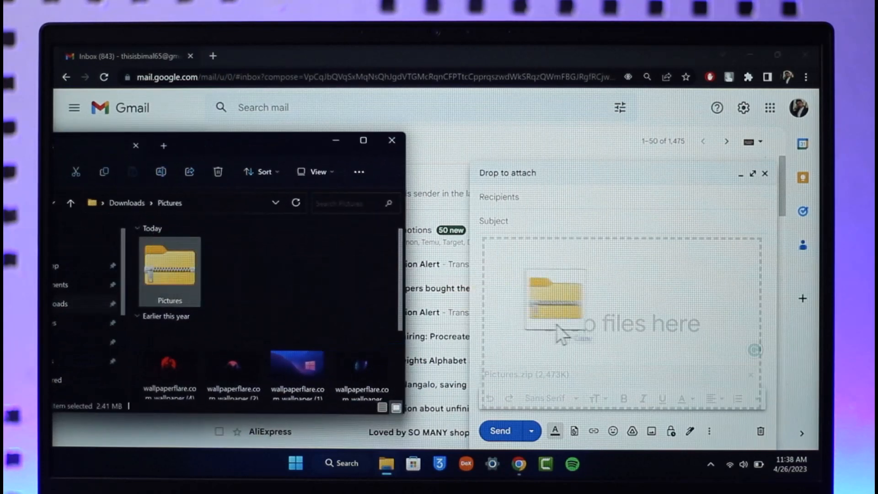
left_click_drag(171, 272, 560, 303)
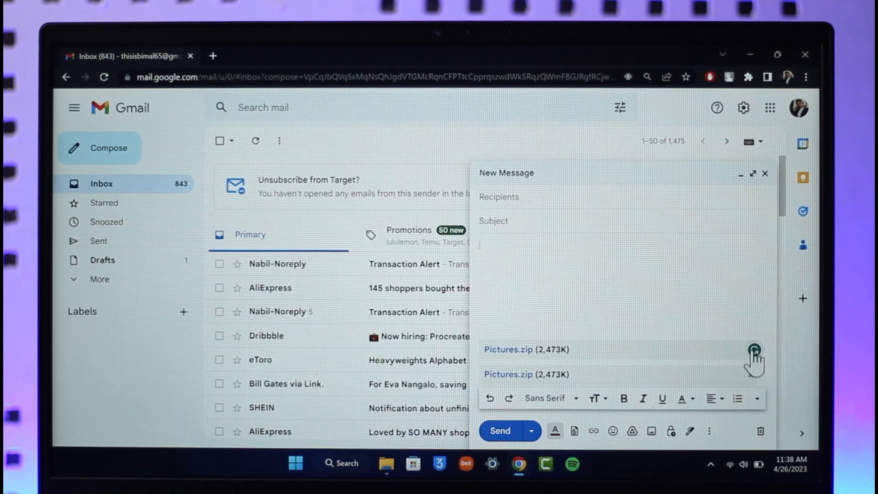
Remove the Pictures.zip attachment and close the draft, returning to the inbox.
left_click(754, 349)
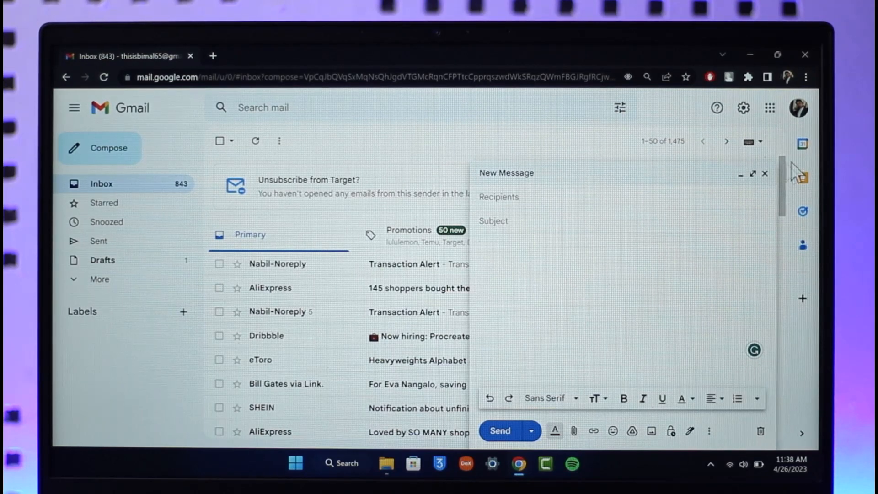
left_click(765, 174)
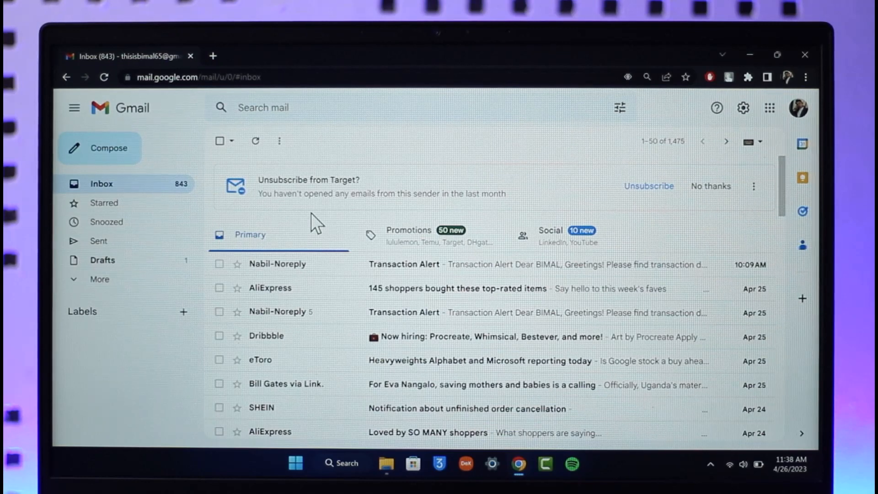